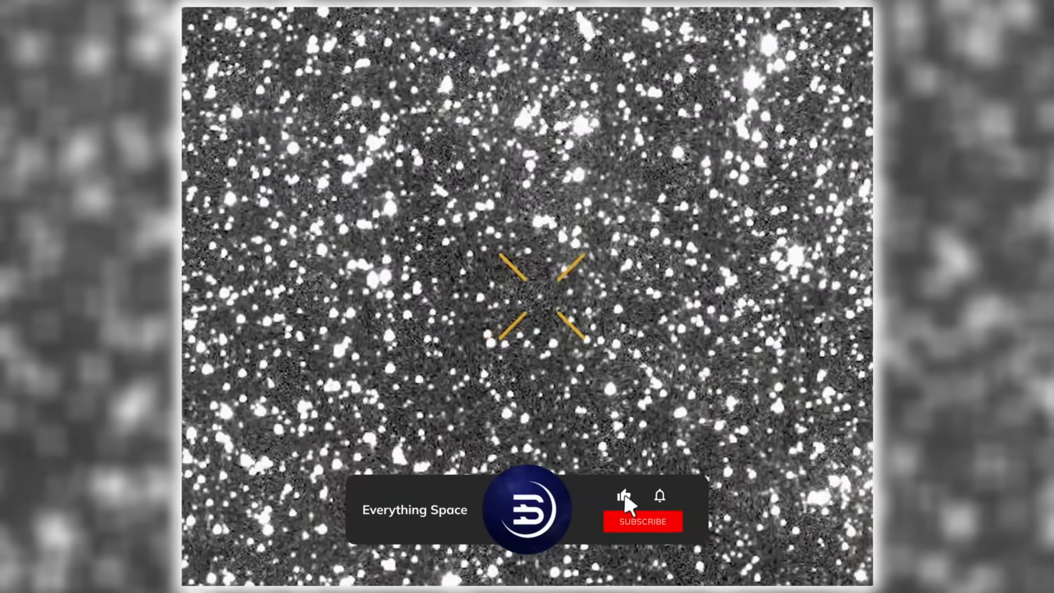
pyautogui.click(641, 521)
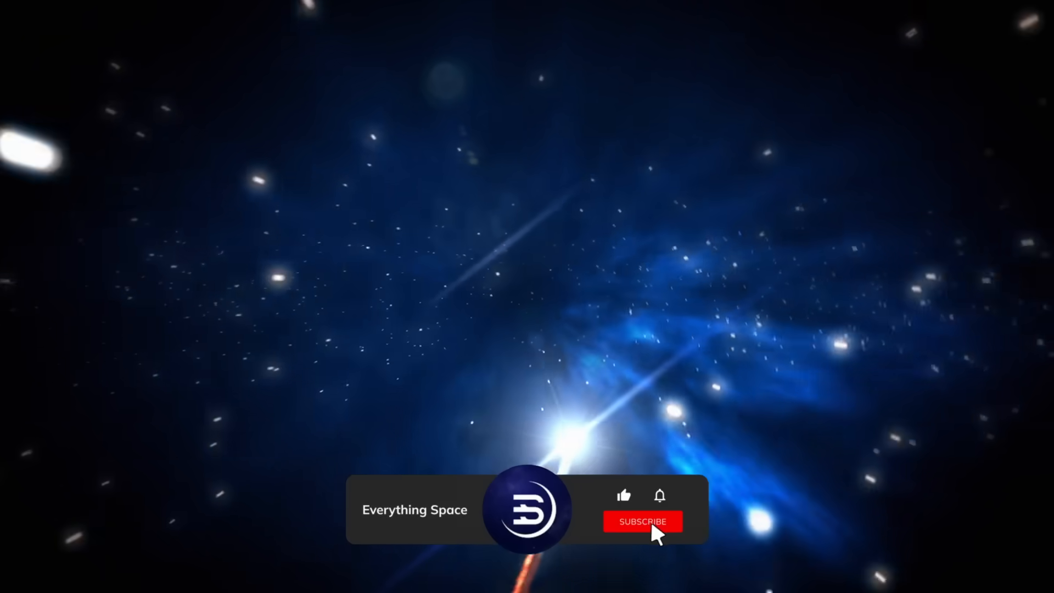
pyautogui.click(643, 521)
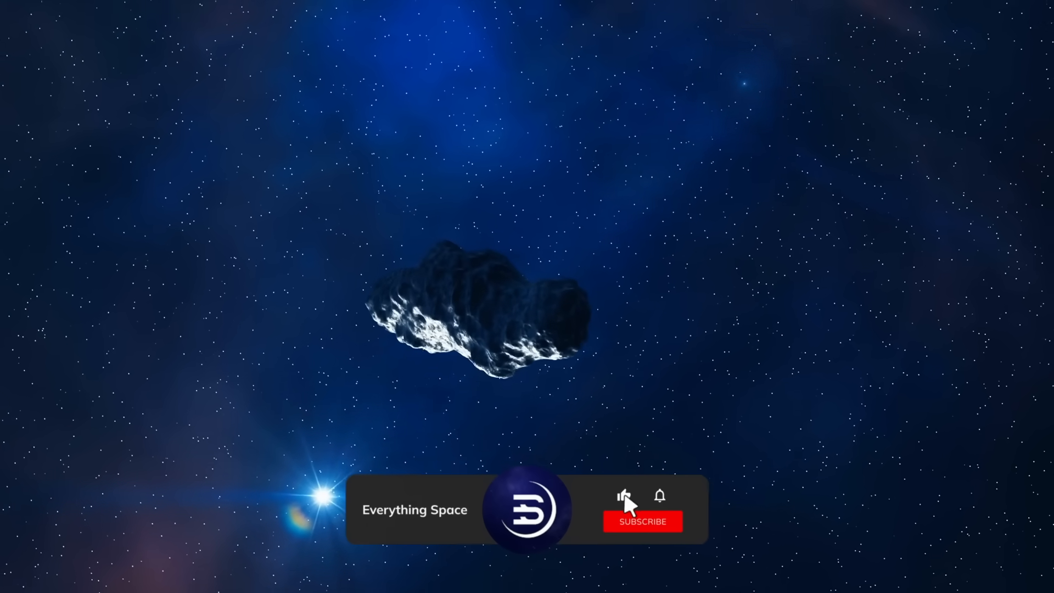
pyautogui.click(642, 521)
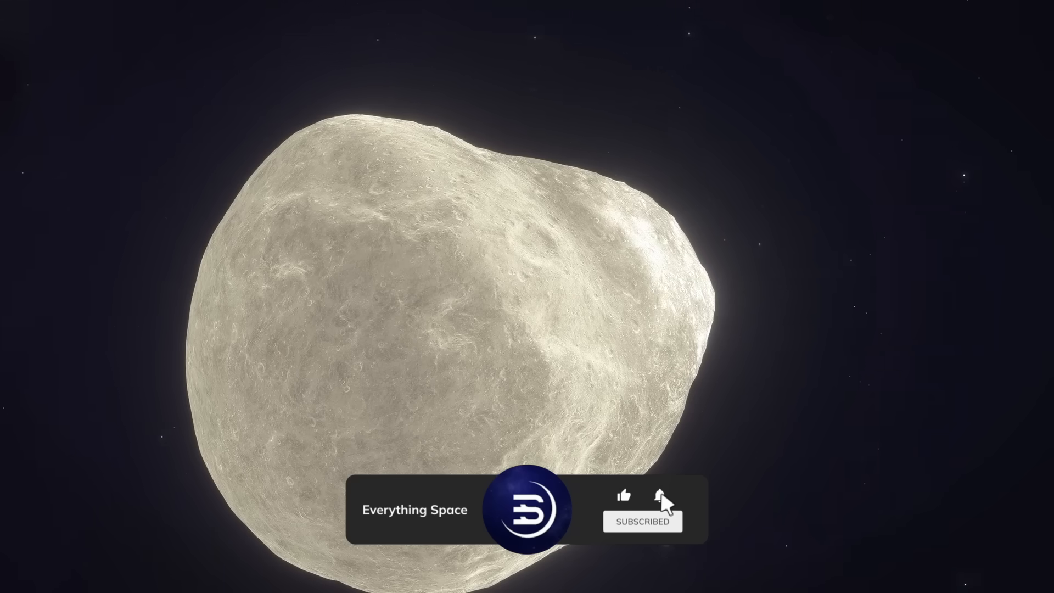